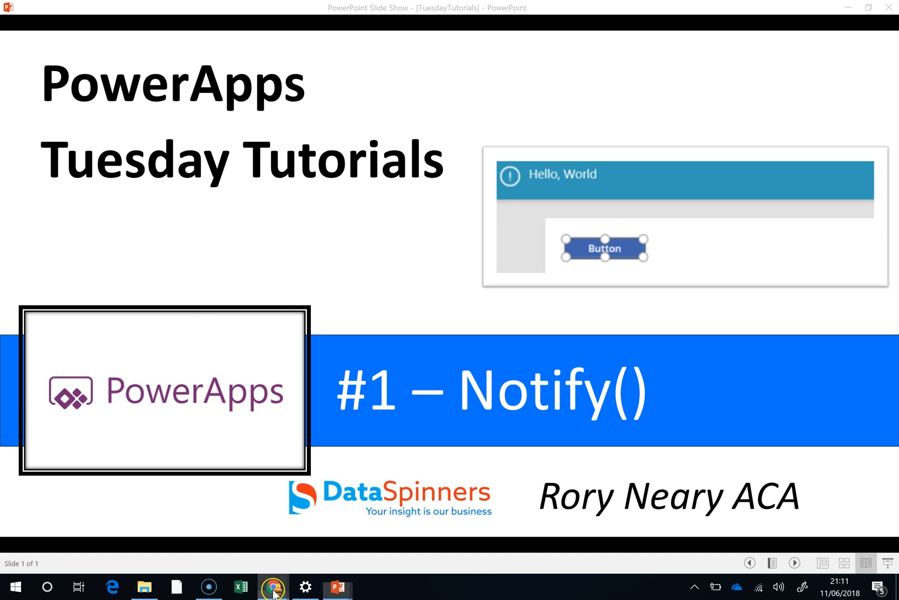
# Leave the PowerPoint title slide and bring up the PowerApps app with the four buttons.
pyautogui.click(273, 587)
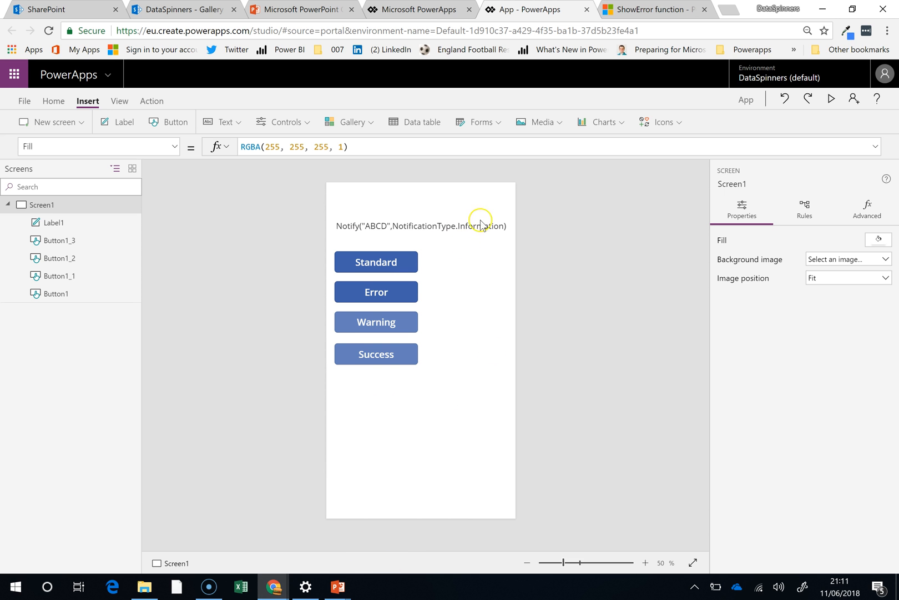
pyautogui.moveTo(456, 244)
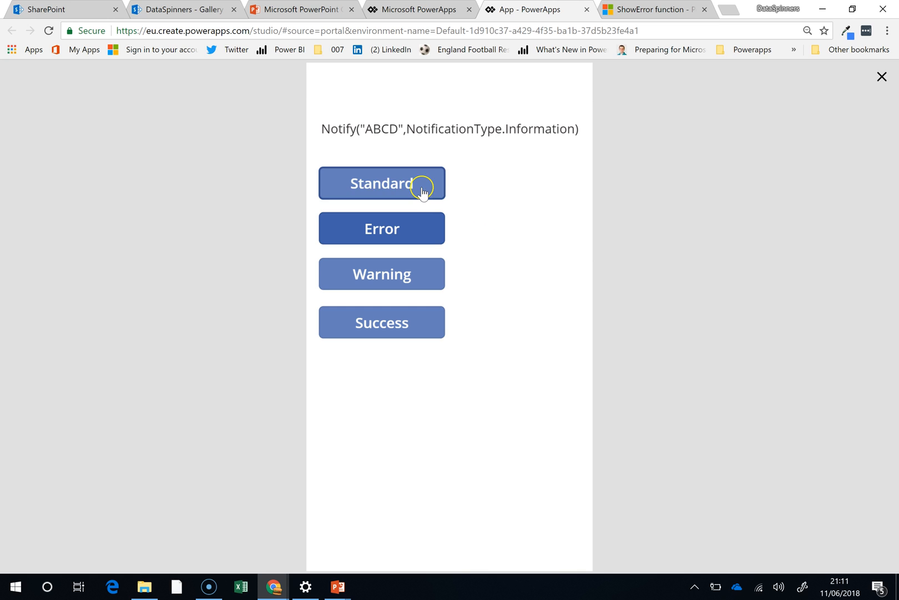
pyautogui.click(382, 184)
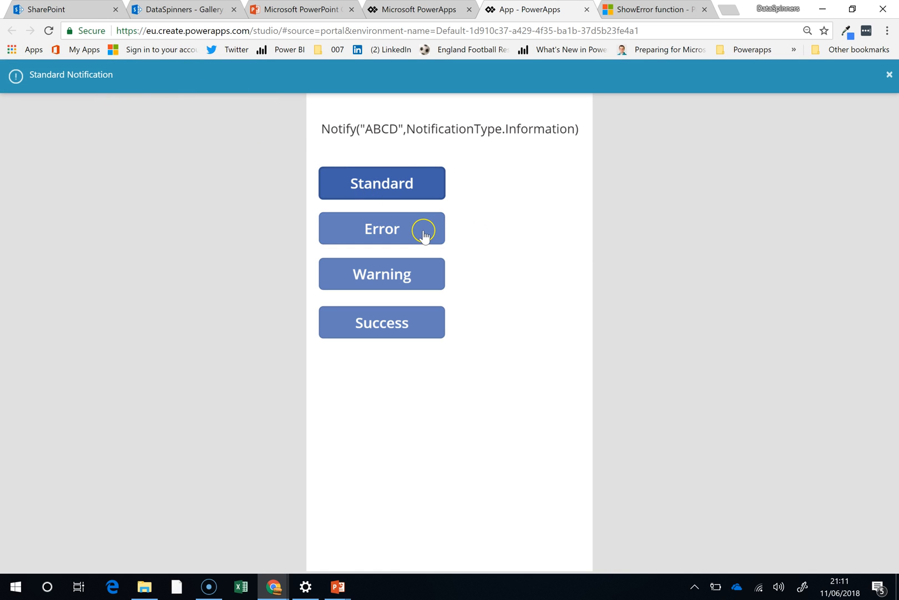
pyautogui.click(382, 227)
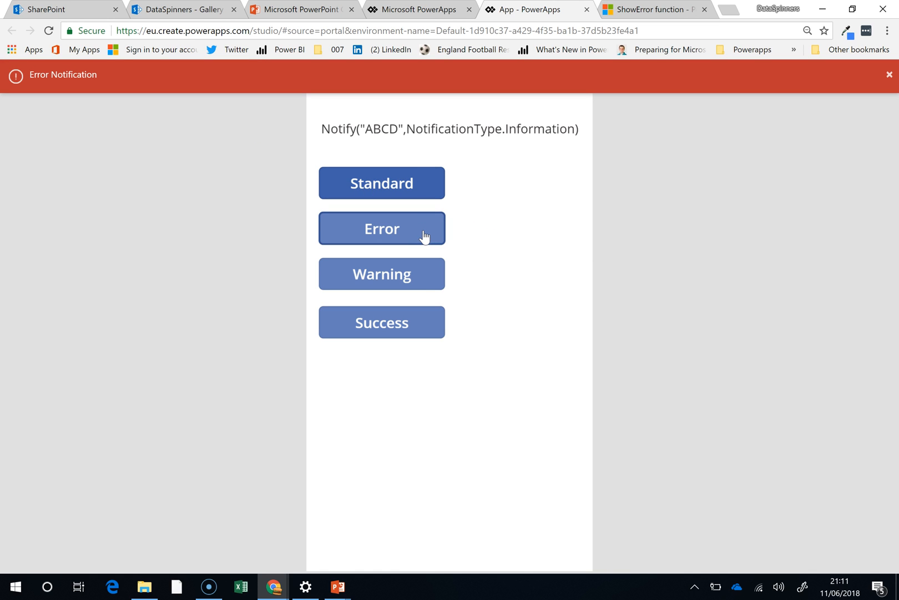
pyautogui.click(382, 274)
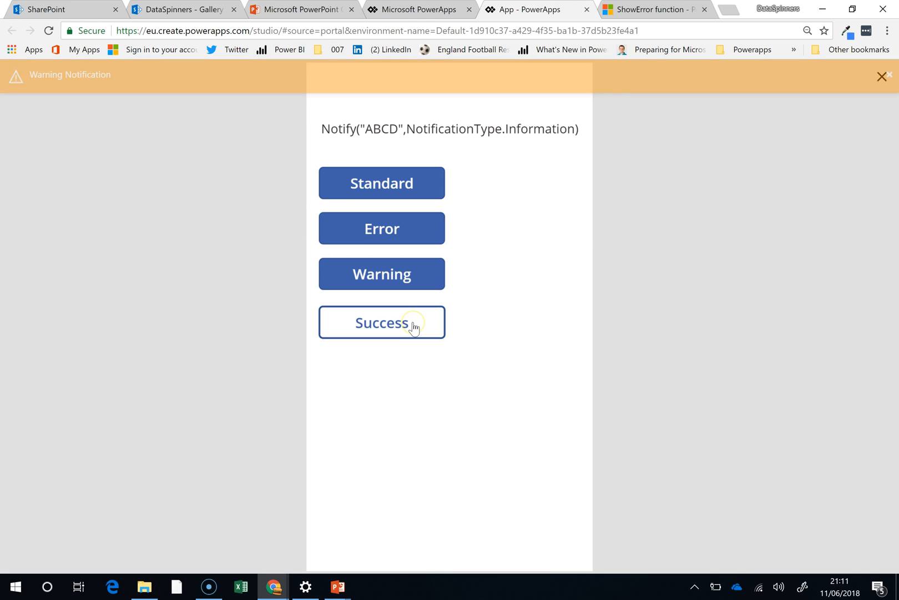
pyautogui.click(382, 322)
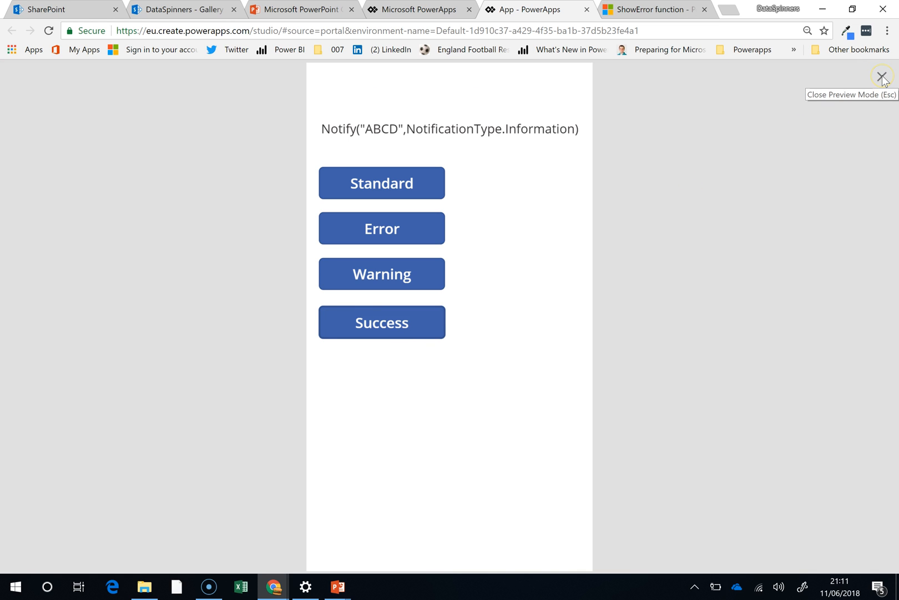
pyautogui.click(882, 76)
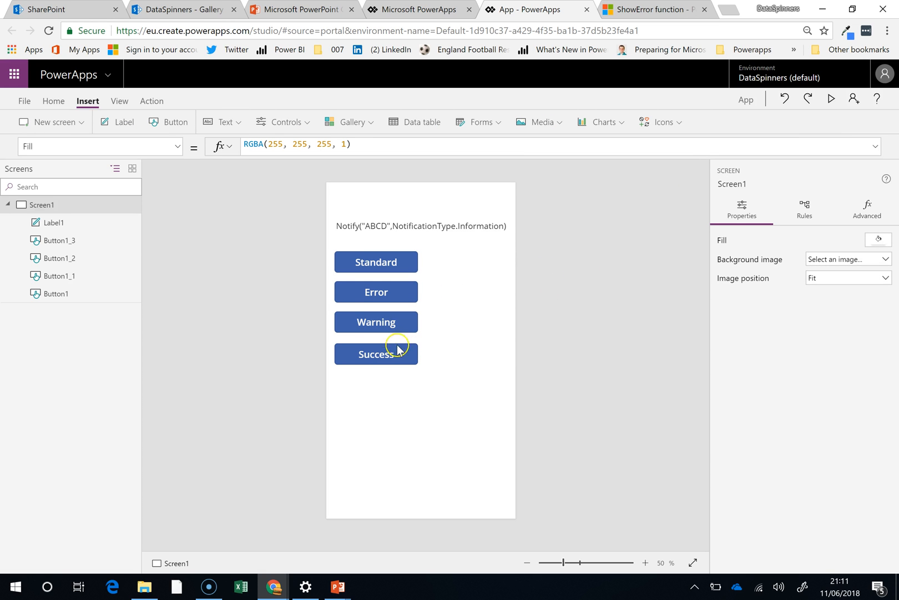
# Set the Success button's OnSelect to Notify("Hello World",NotificationType.Success) via IntelliSense.
pyautogui.click(376, 353)
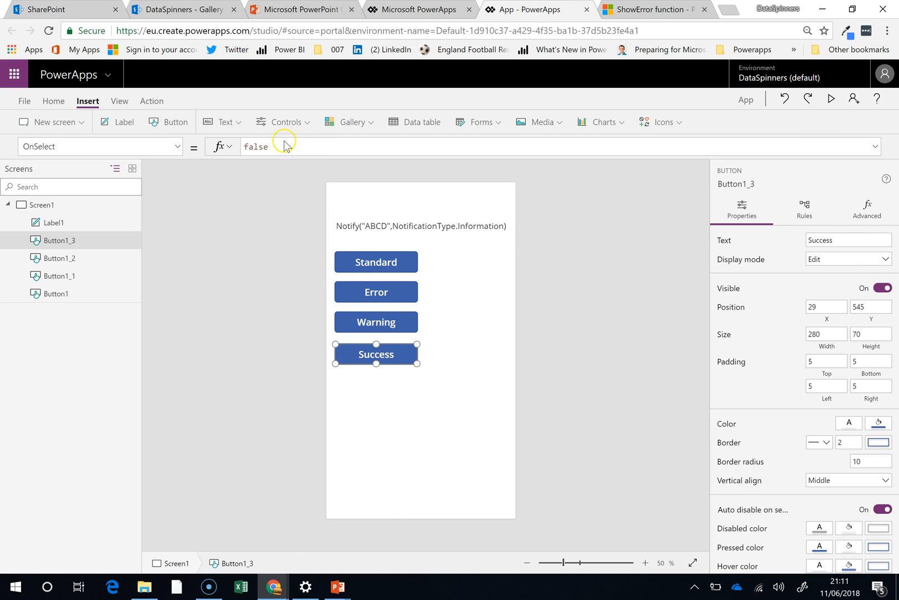
pyautogui.click(270, 146)
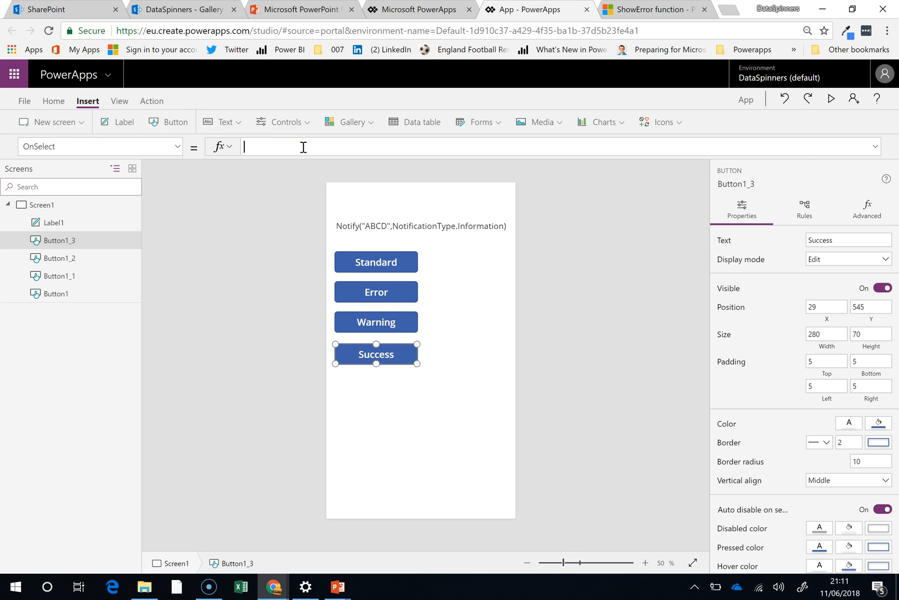
pyautogui.write('notify("')
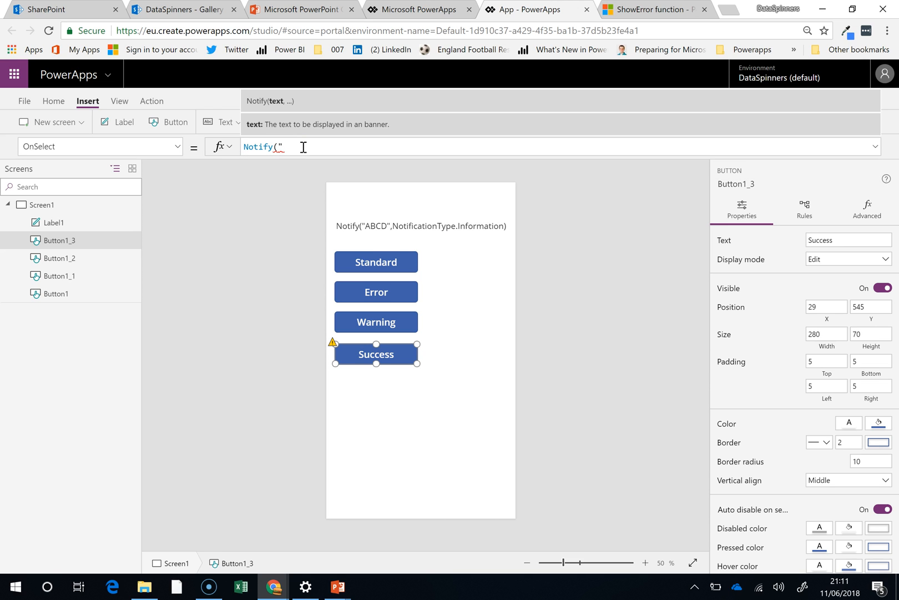
pyautogui.write('He')
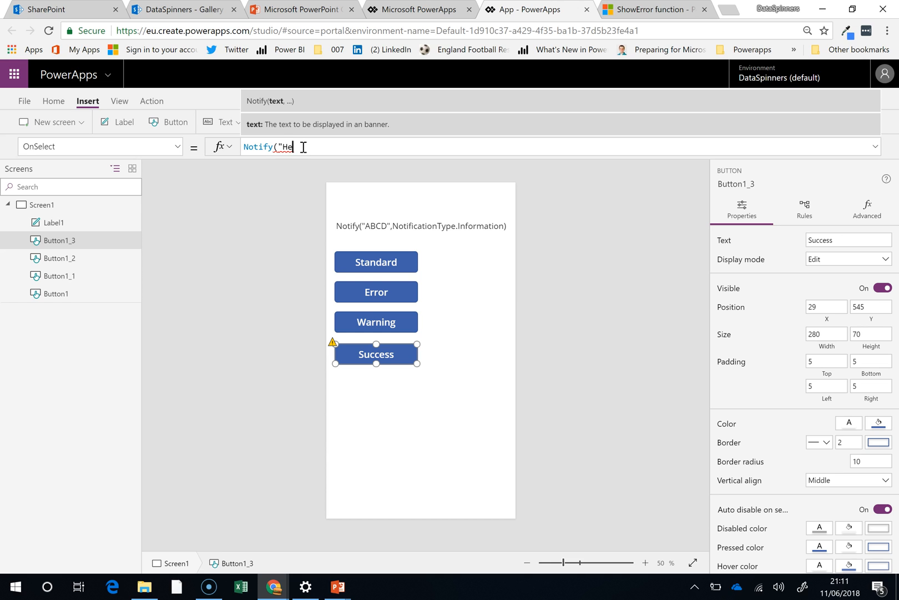
pyautogui.write('llow')
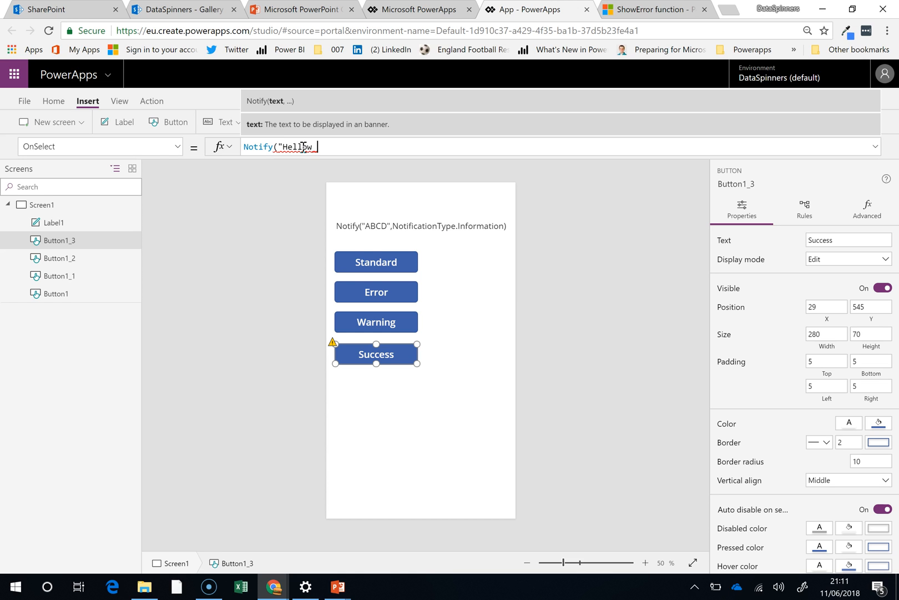
pyautogui.write('World')
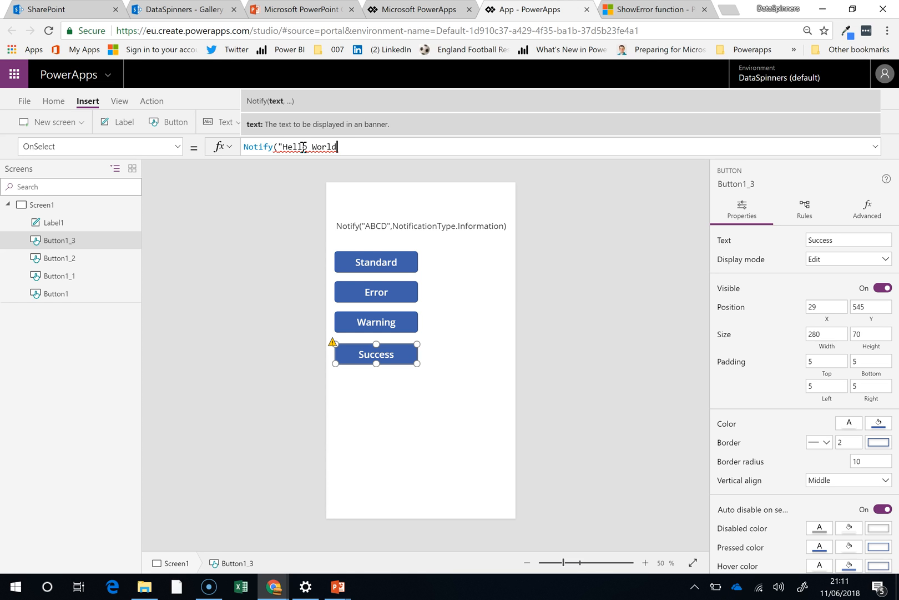
pyautogui.write('",')
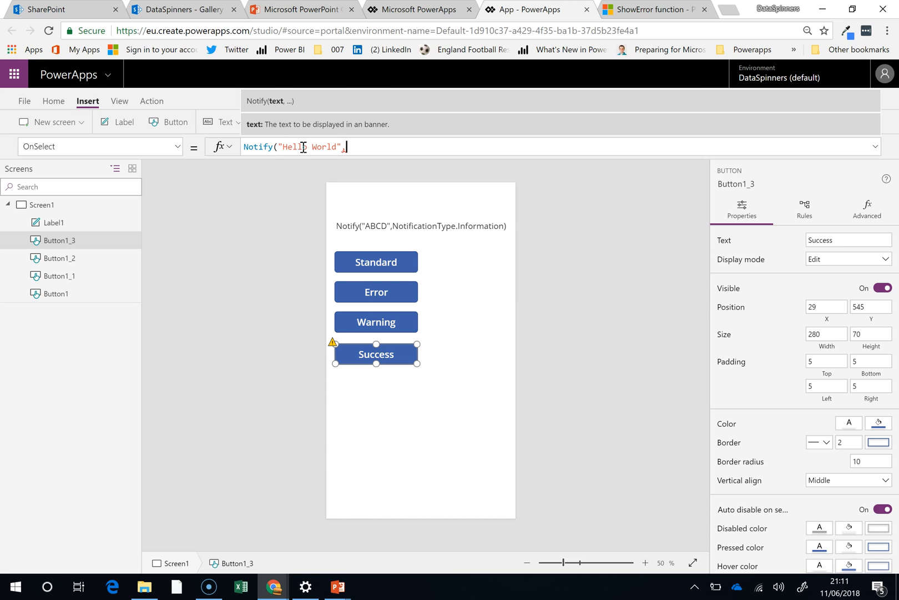
pyautogui.write(',notifi')
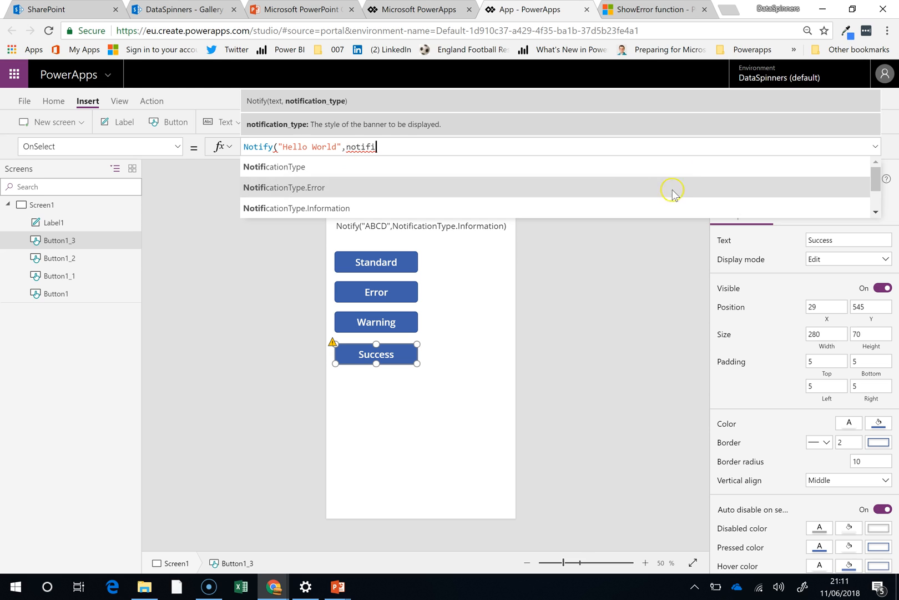
pyautogui.scroll(-3)
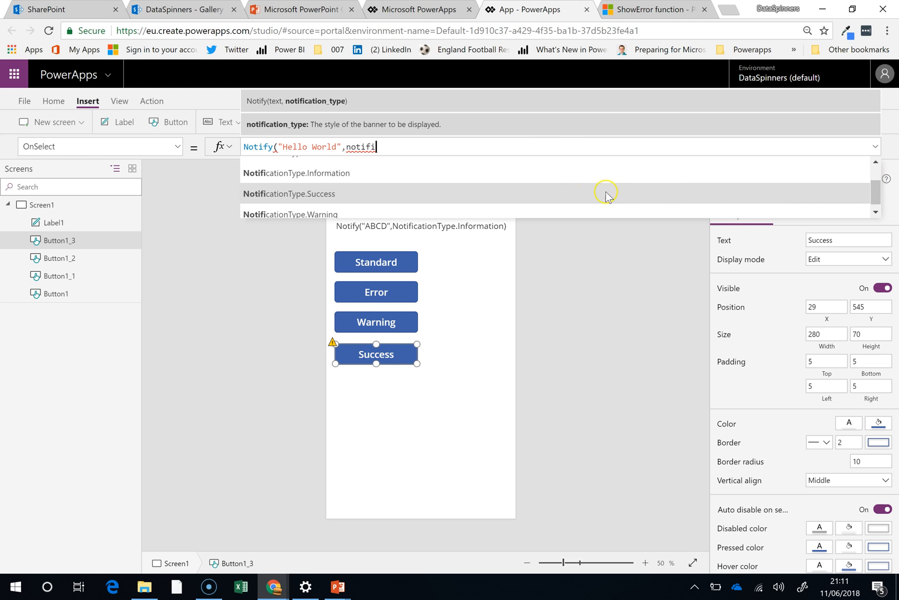
pyautogui.click(289, 193)
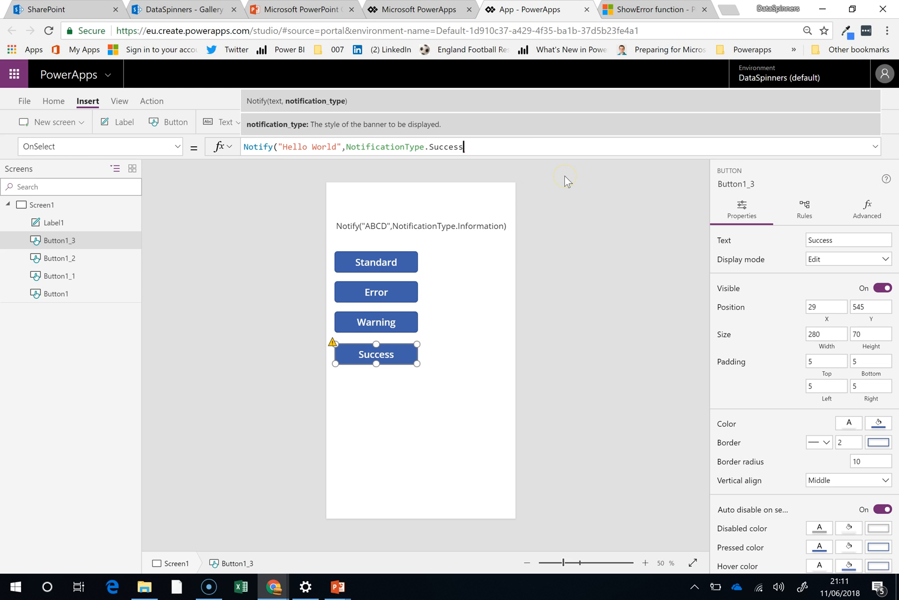
# Deselect the button, then Alt+click Success to show the green Hello World banner.
pyautogui.click(427, 397)
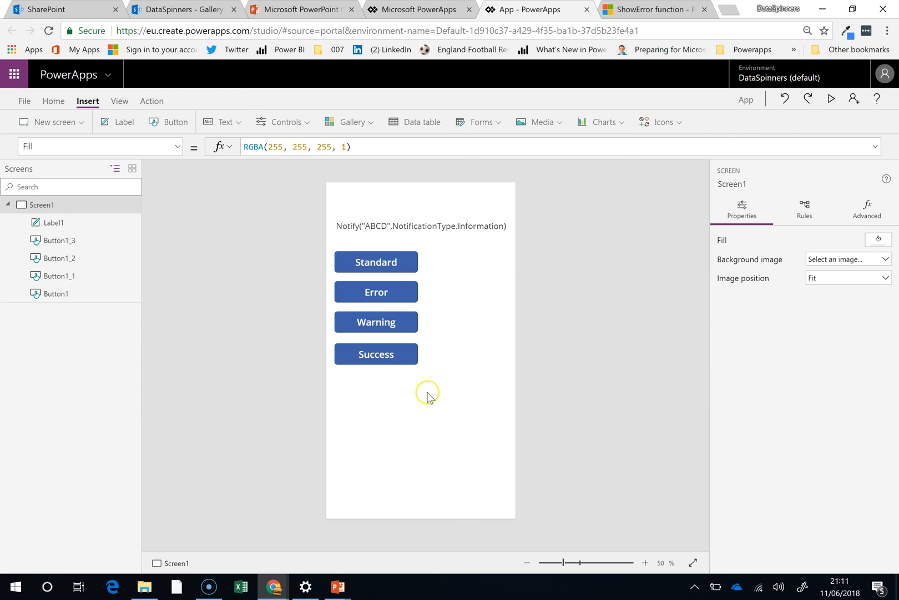
pyautogui.moveTo(408, 359)
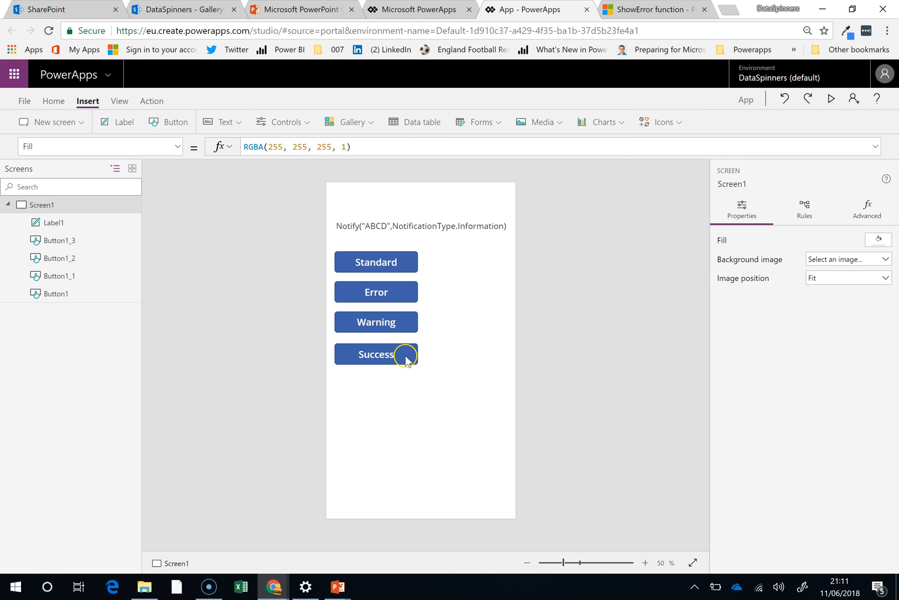
pyautogui.click(376, 354)
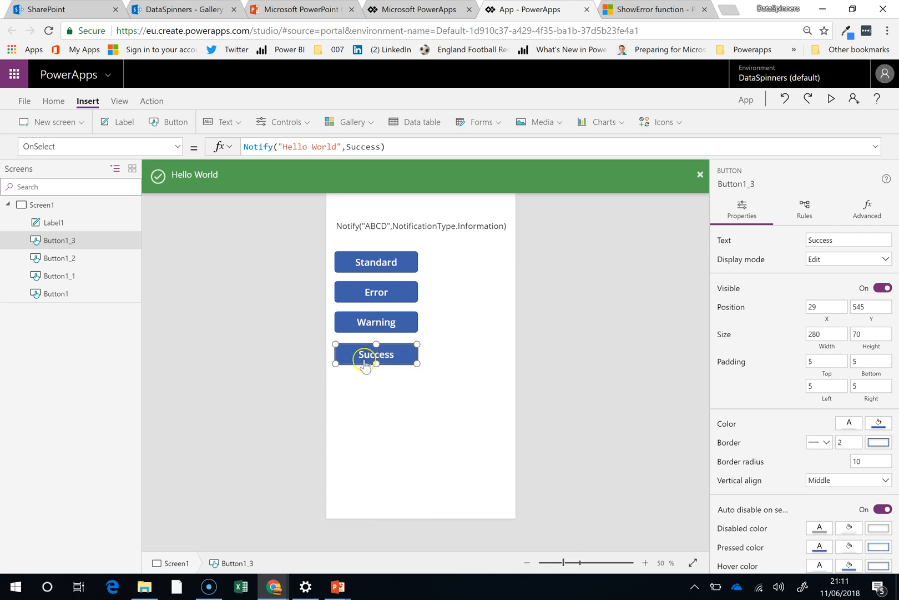
pyautogui.moveTo(475, 321)
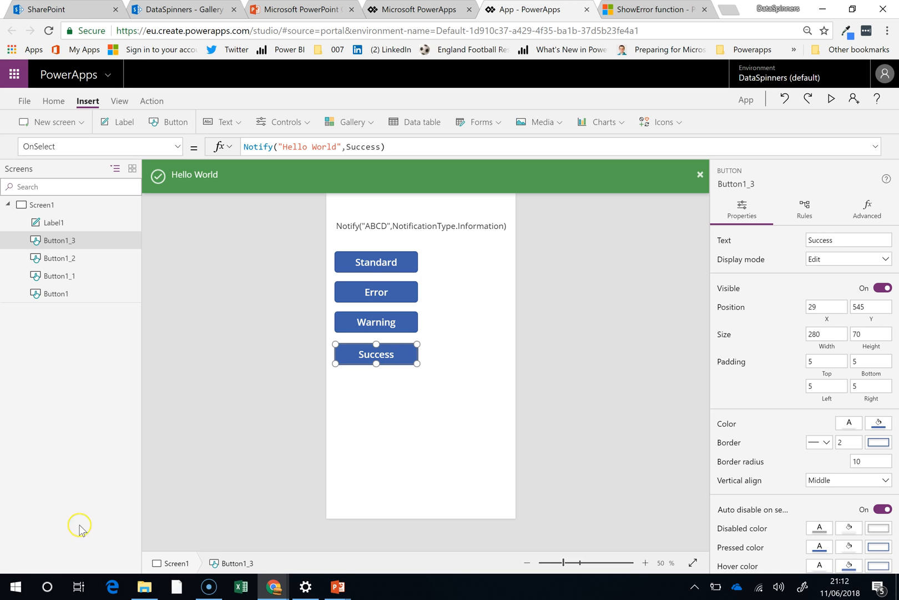
pyautogui.moveTo(13, 586)
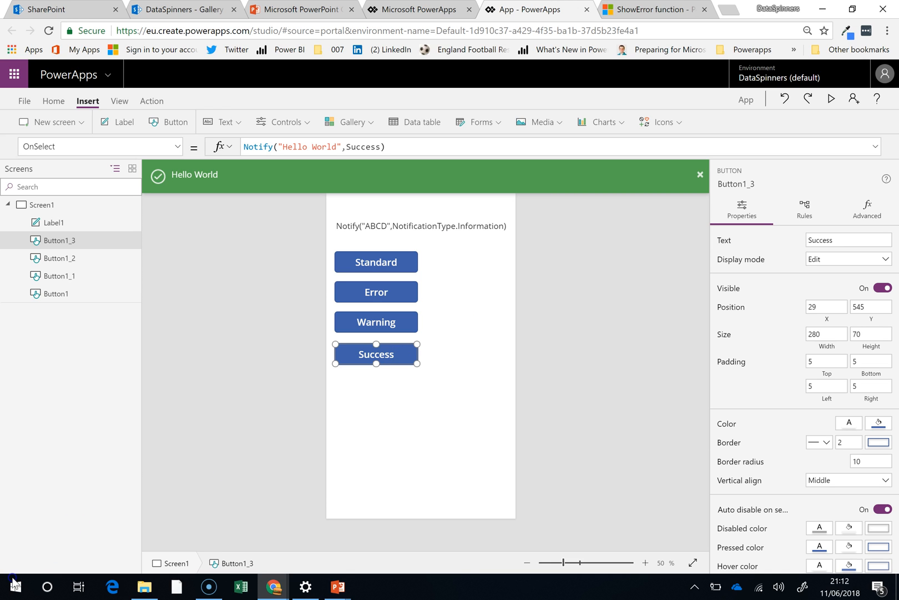